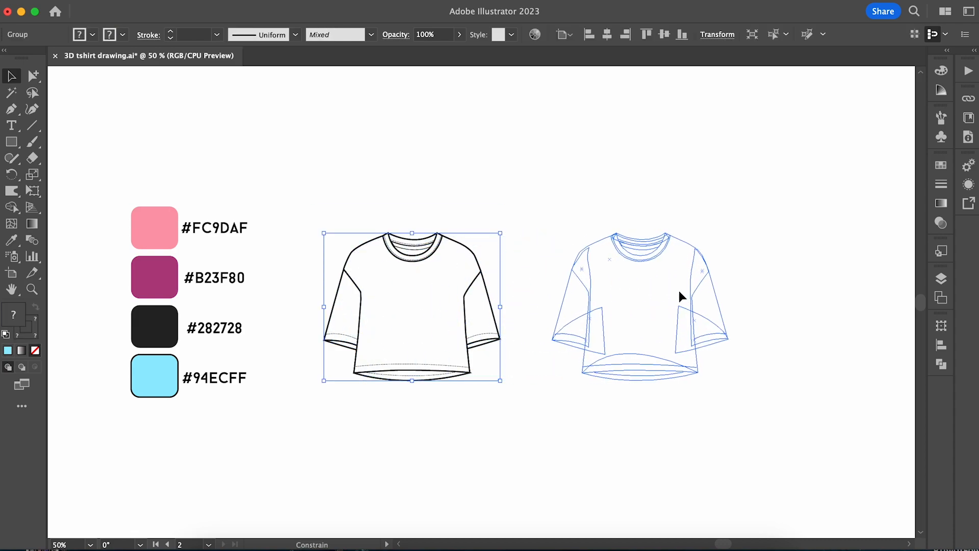
Ungroup the right-hand t-shirt drawing into separate pieces and deselect everything.
click(588, 155)
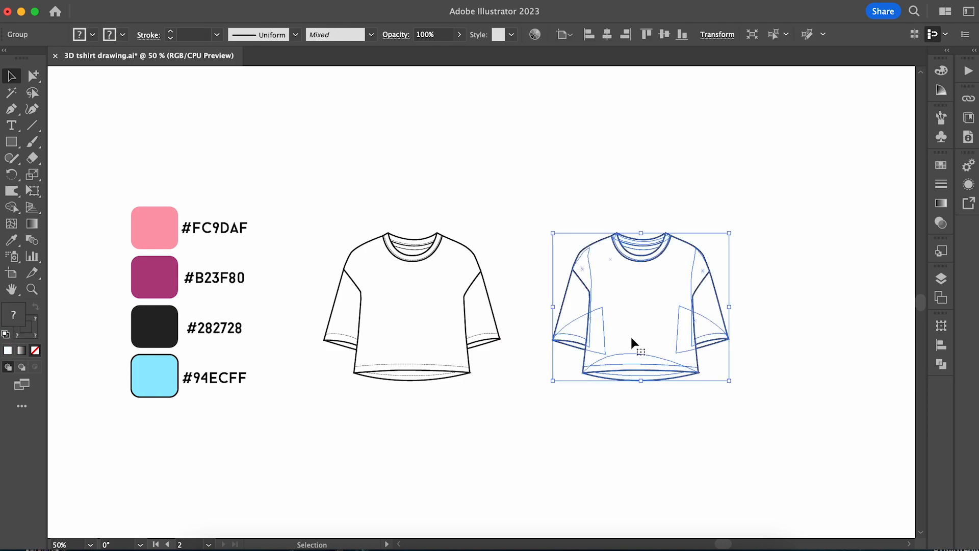
right_click(640, 343)
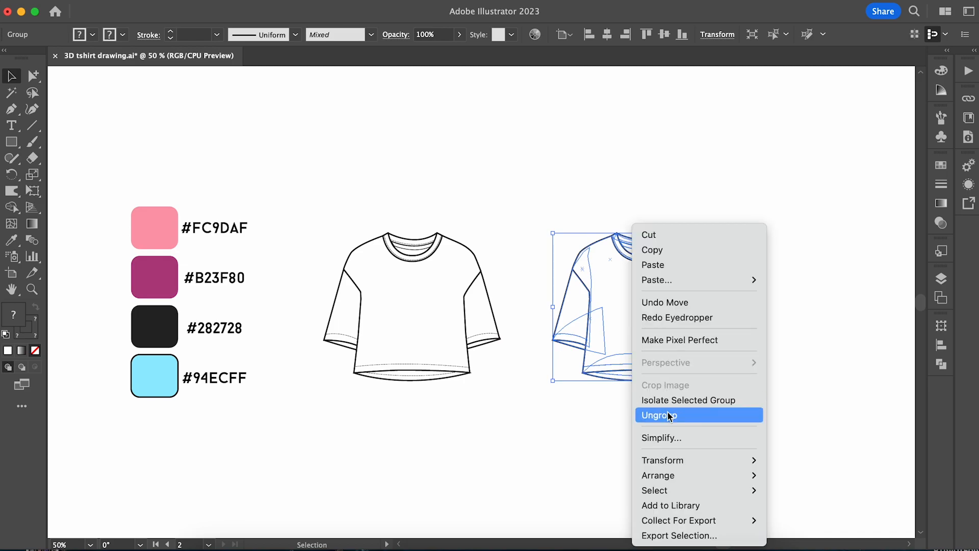
click(658, 415)
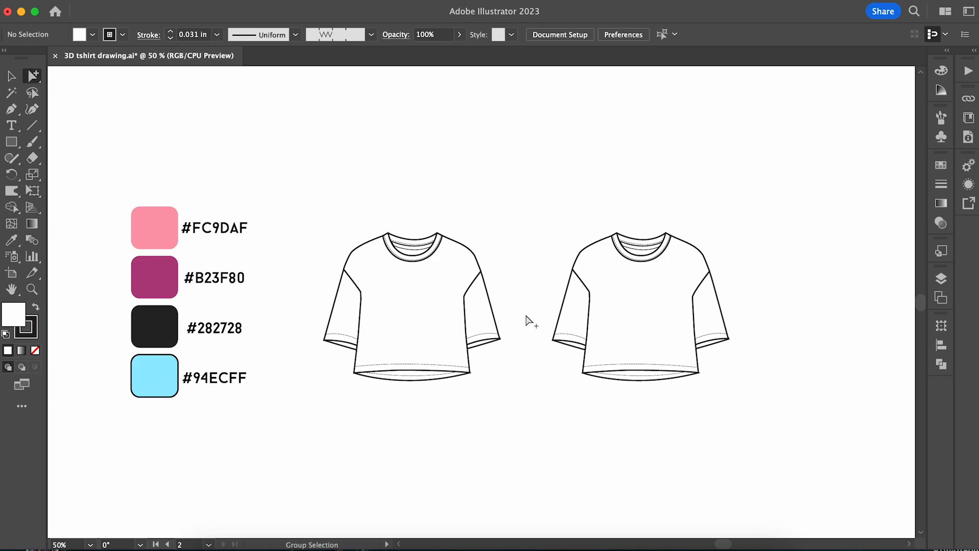
click(636, 306)
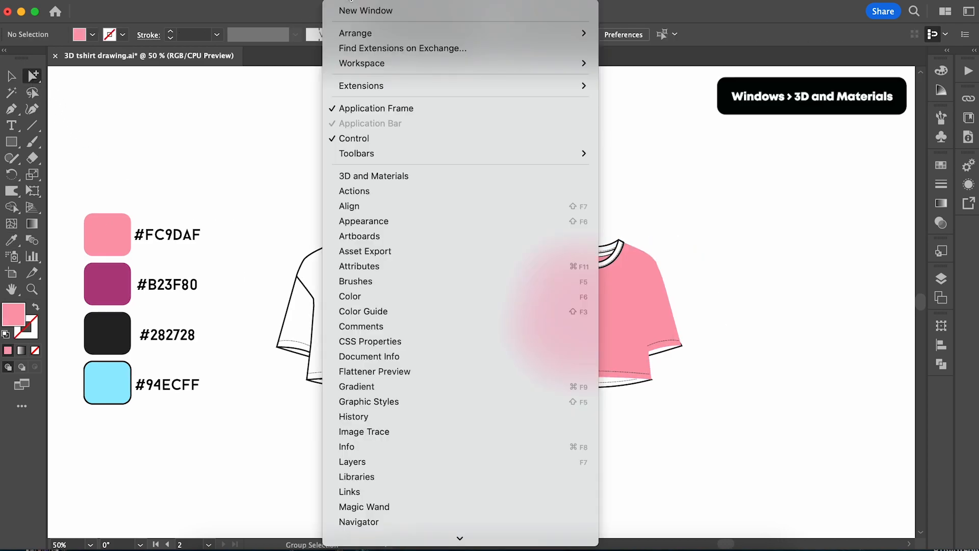
mouse_move(374, 175)
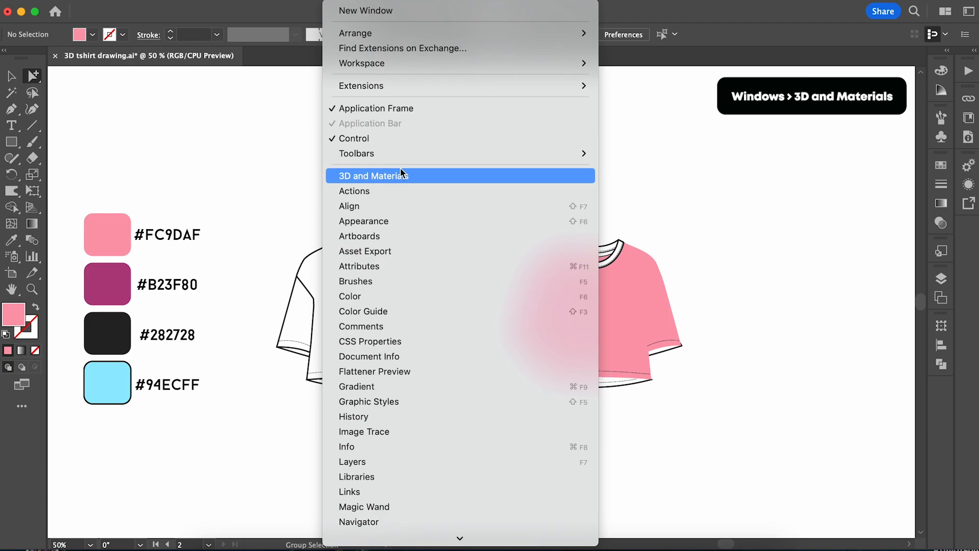
In 3D and Materials, inflate the pink t-shirt body and reduce its volume to 60%.
click(372, 176)
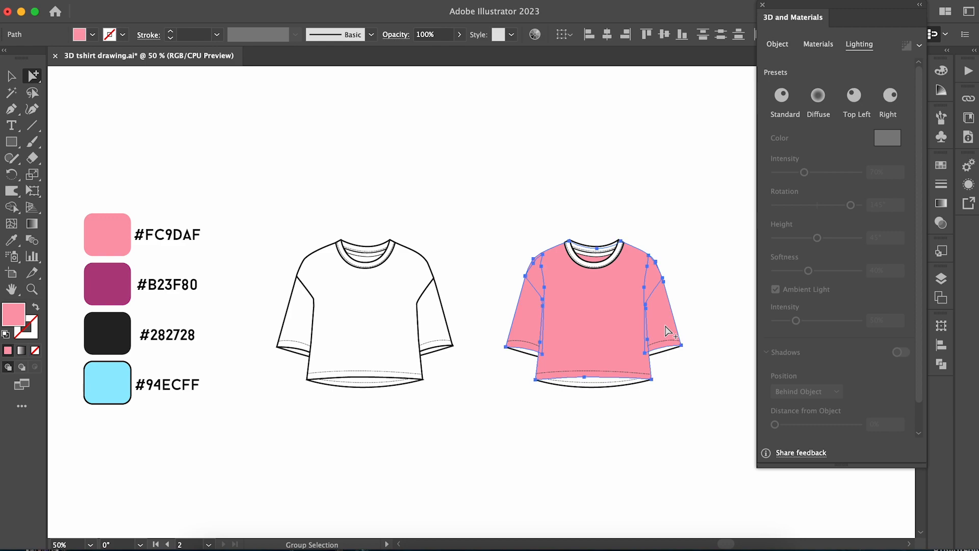
click(777, 44)
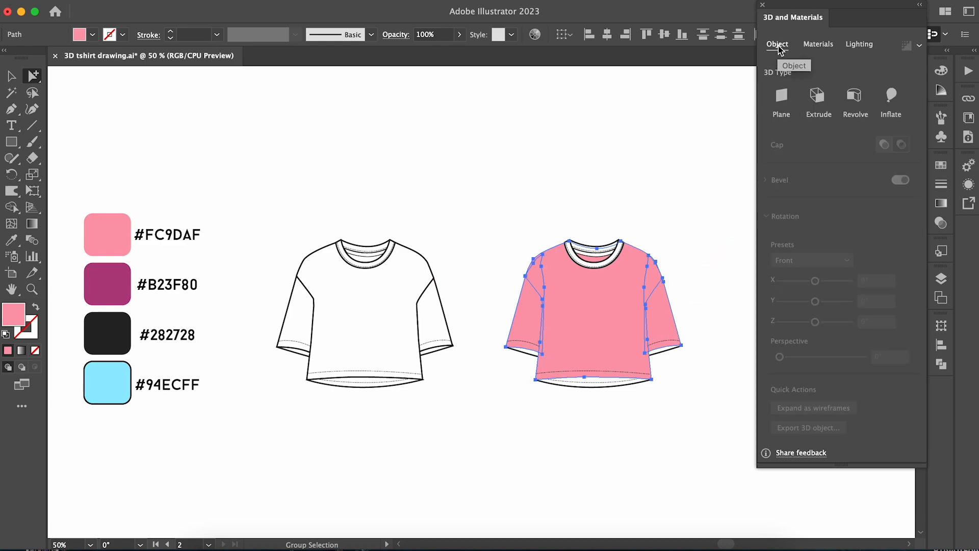
click(890, 98)
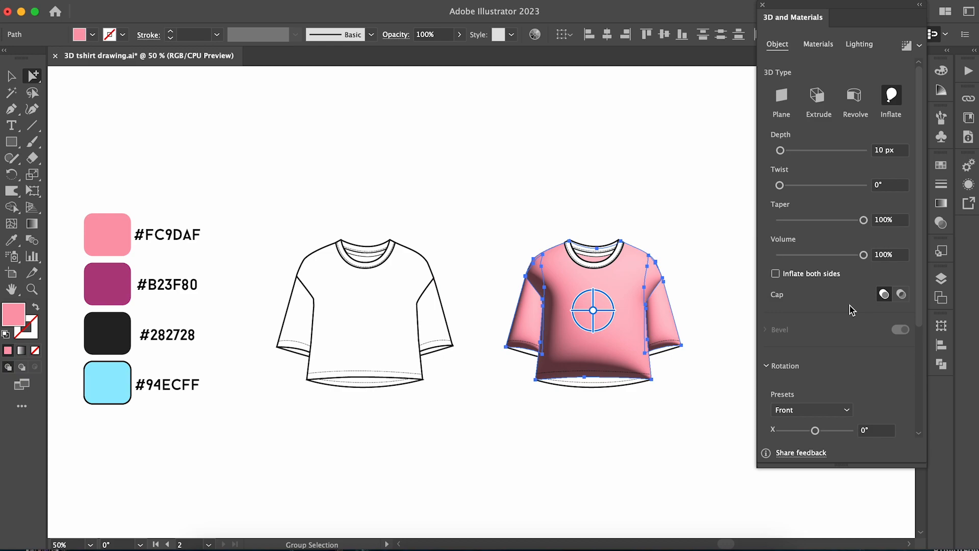
drag(863, 254, 830, 254)
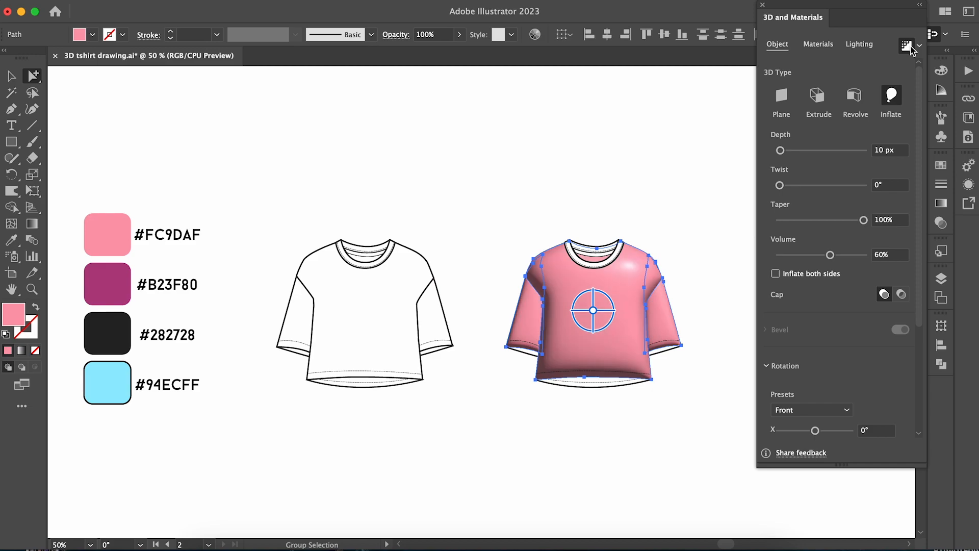
mouse_move(861, 44)
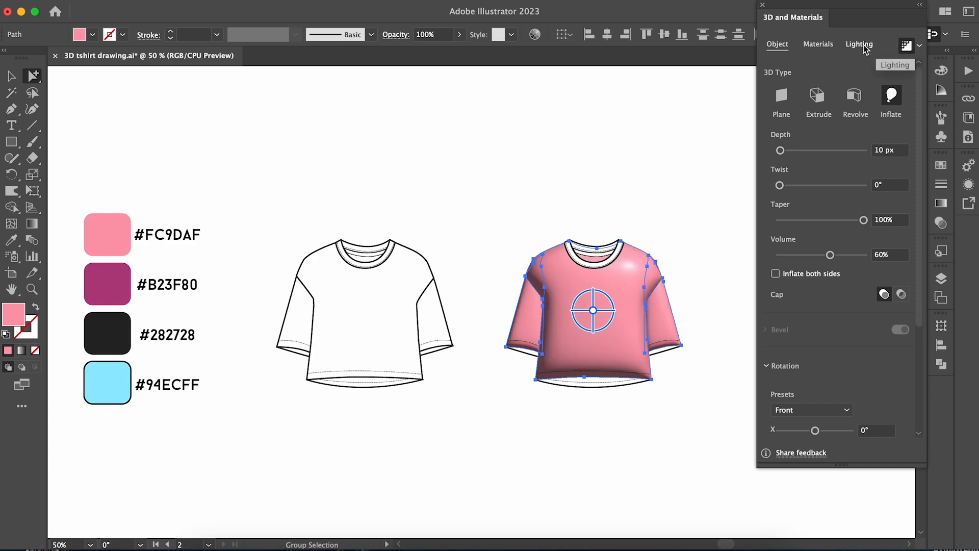
click(859, 44)
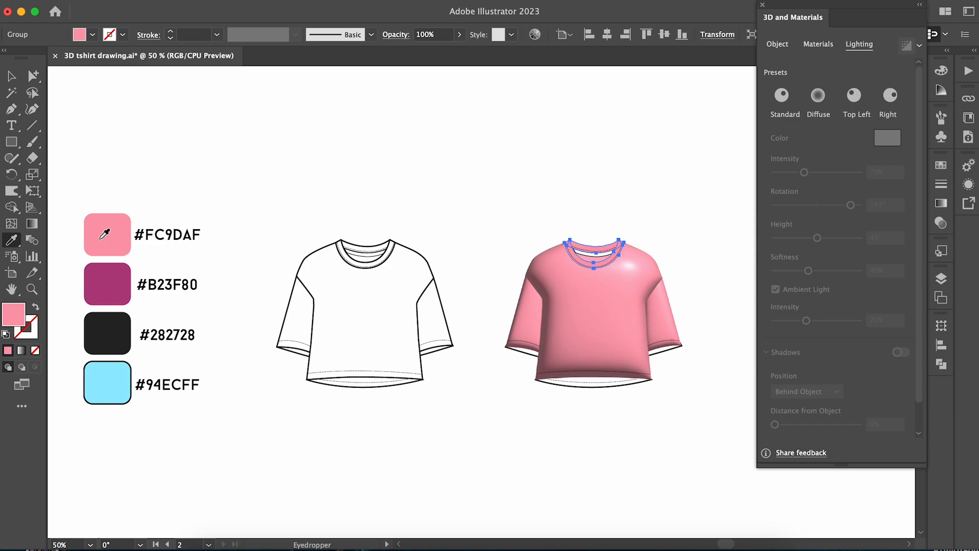
Inflate the pink collar at 50% volume, then set up the #B23F80 inner neckband for 3D.
click(777, 44)
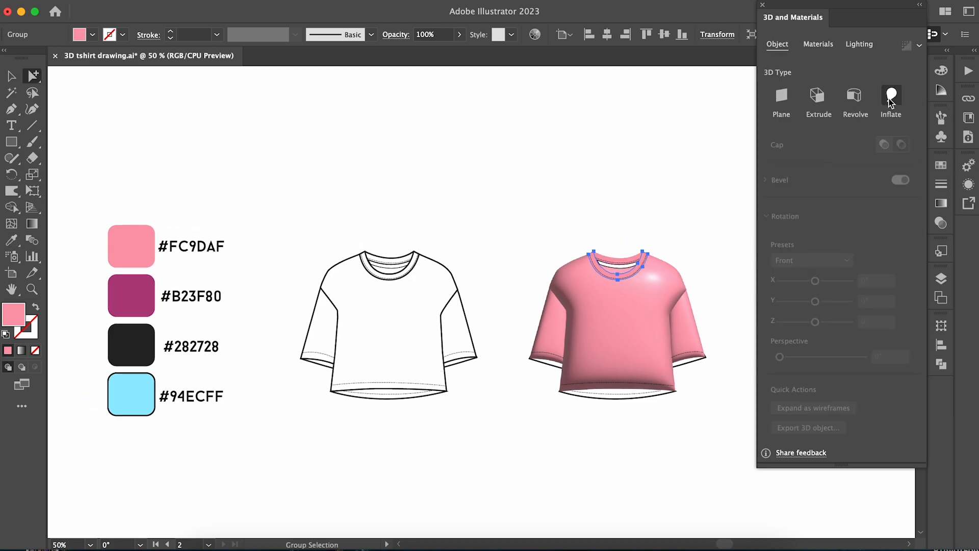
click(890, 99)
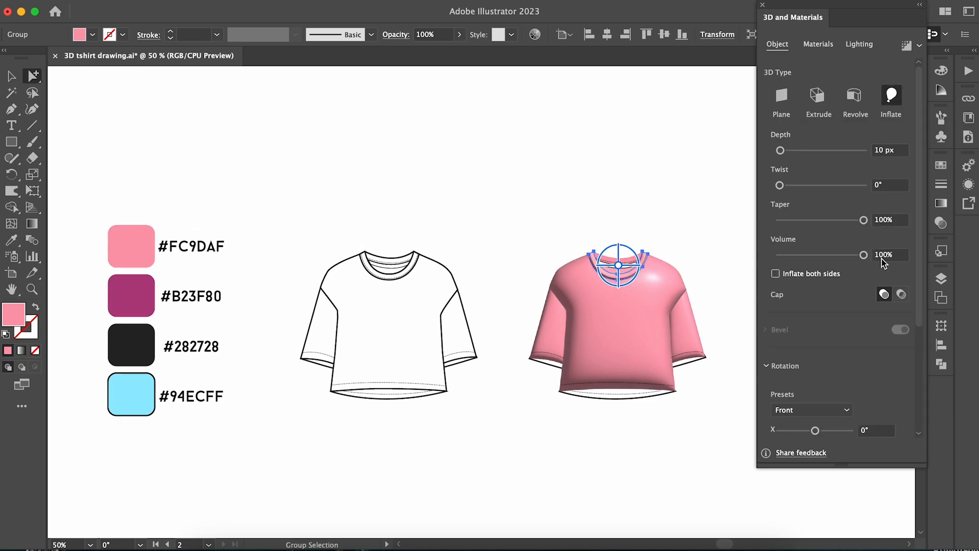
drag(864, 254, 822, 254)
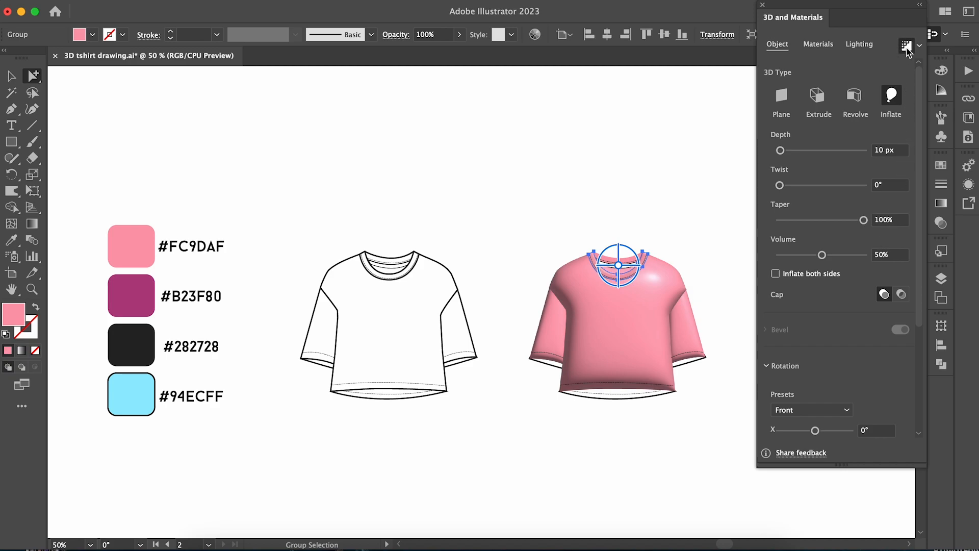
click(858, 44)
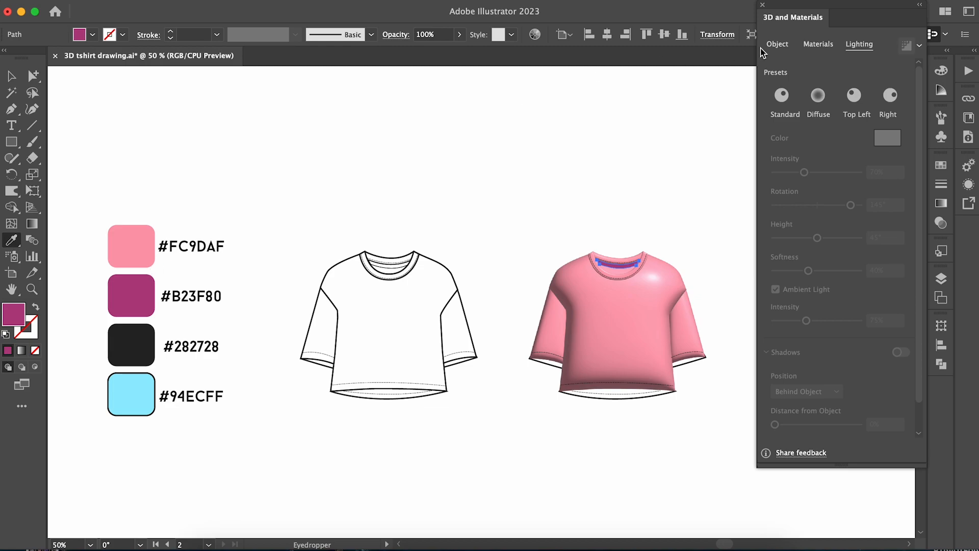
click(777, 44)
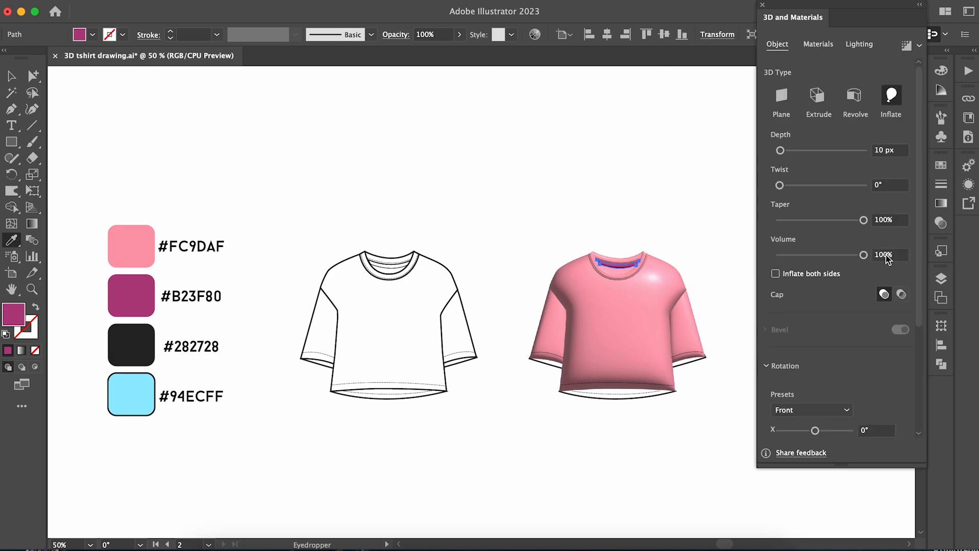
click(858, 44)
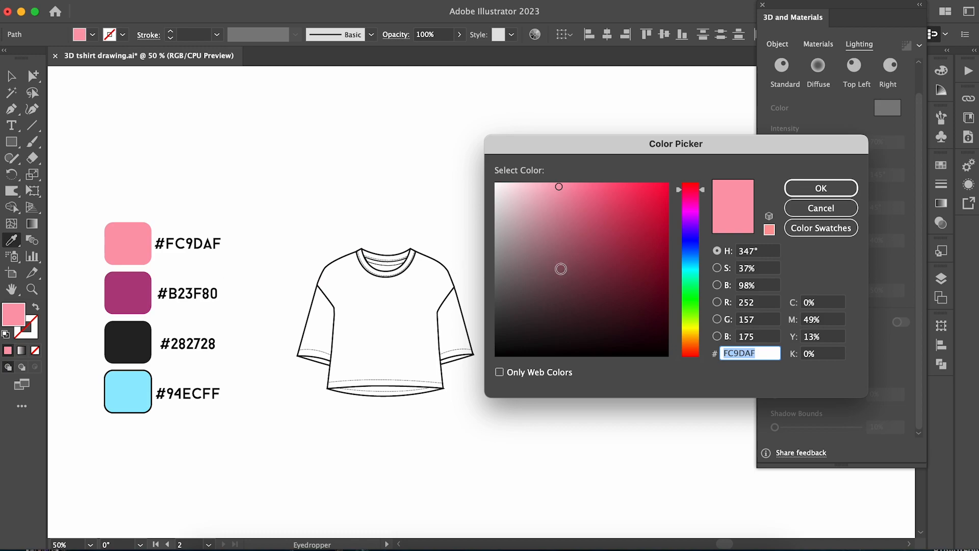
Fill the hem and sleeve bands #FC9DAF, inflate them at 30% volume and lower the light intensity.
click(820, 188)
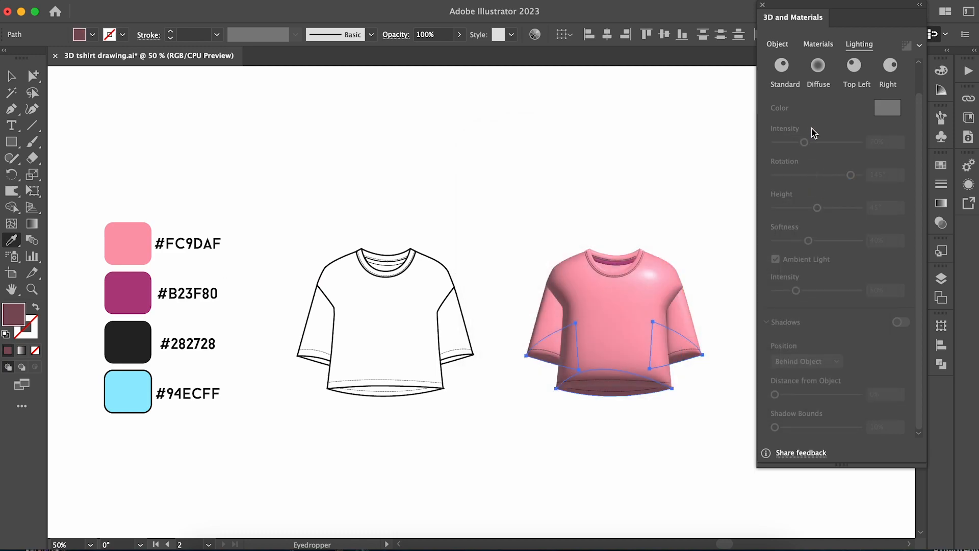
click(777, 44)
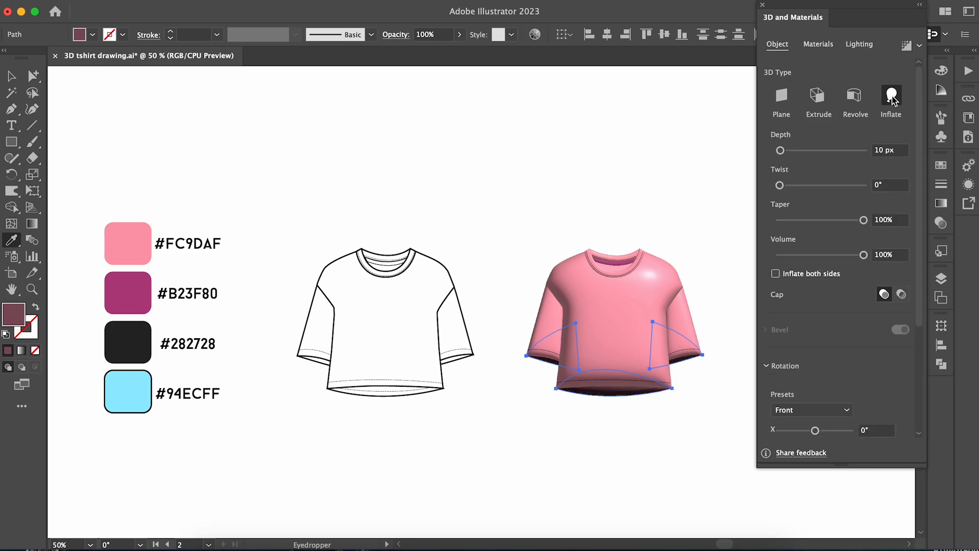
click(889, 255)
text(30)
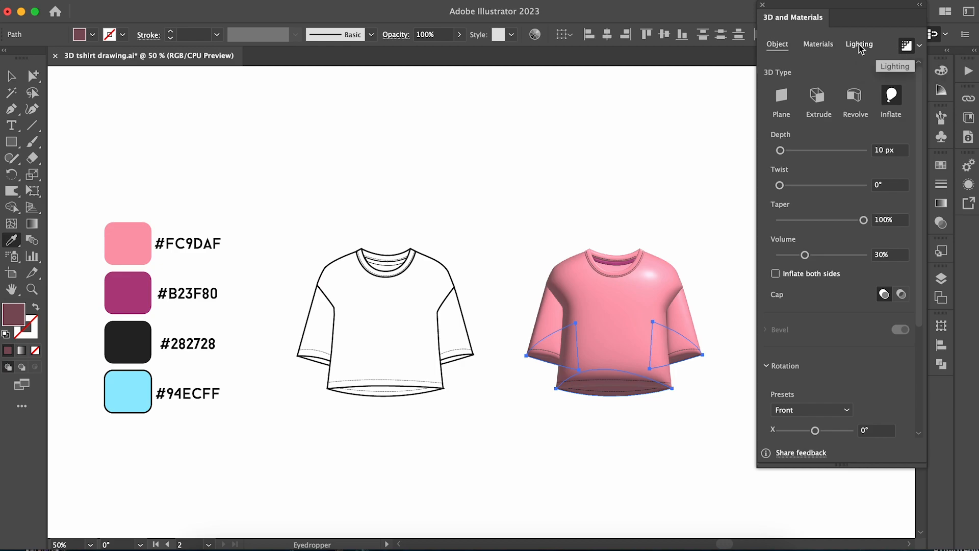
click(858, 44)
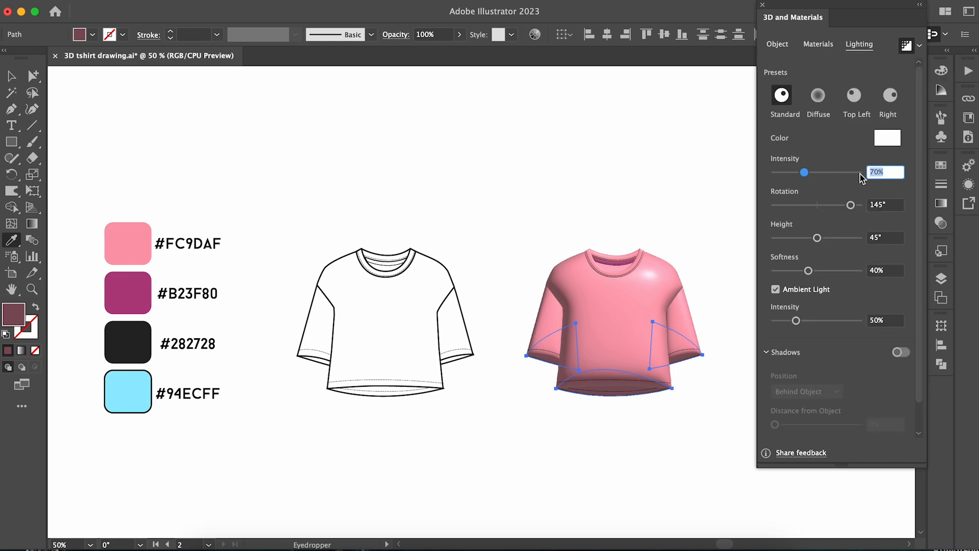
drag(805, 172, 783, 172)
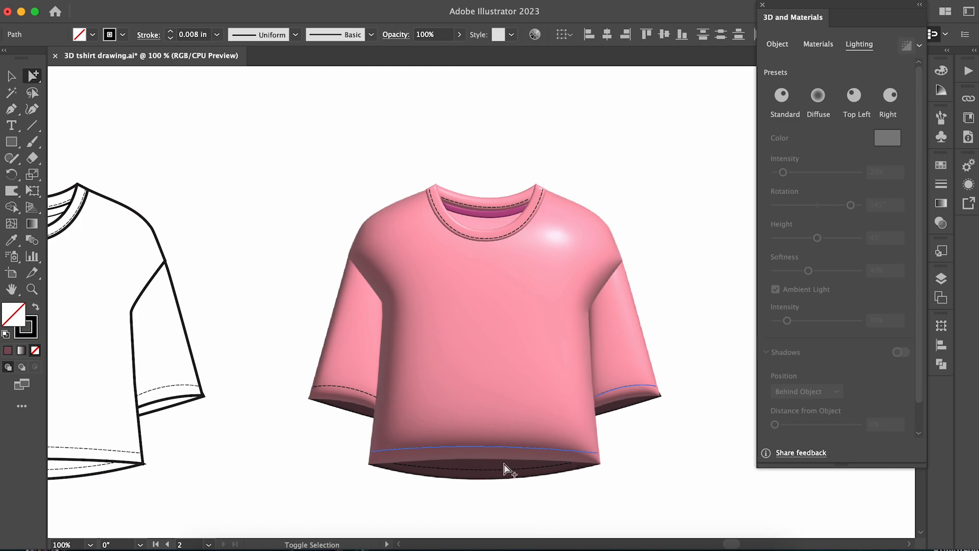
Select the stitching details on the finished pink 3D shirt.
click(497, 215)
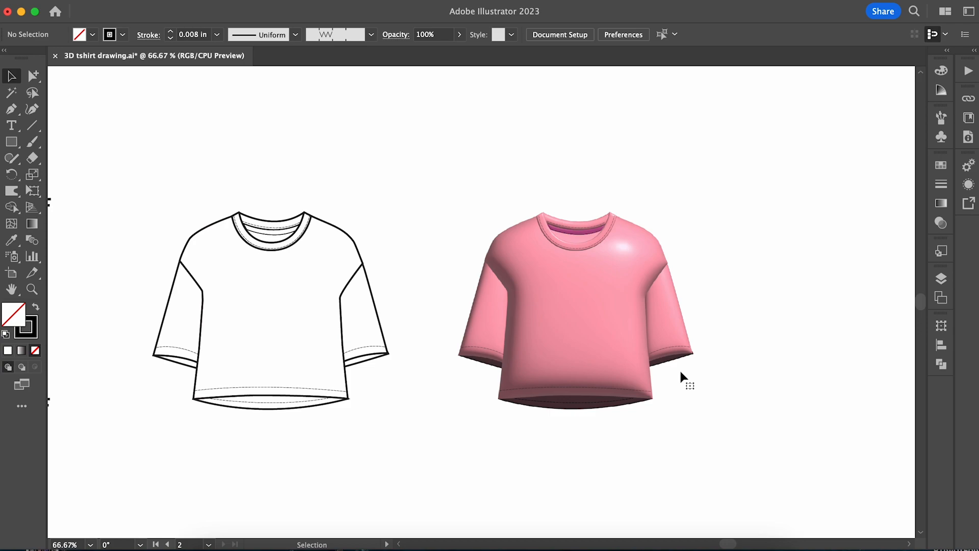
mouse_move(121, 180)
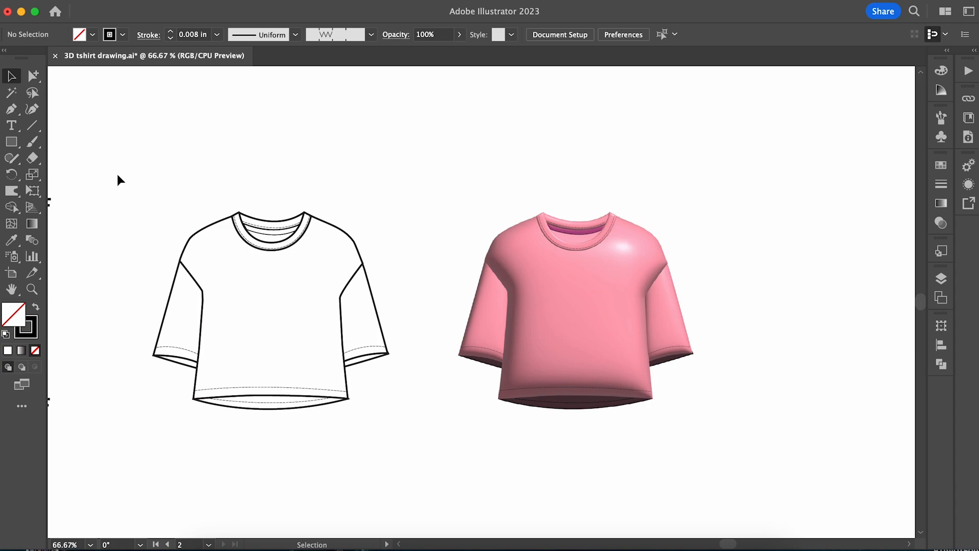
Make the black silhouette a strokeless Gaussian-blurred shadow at about 63% opacity.
click(224, 325)
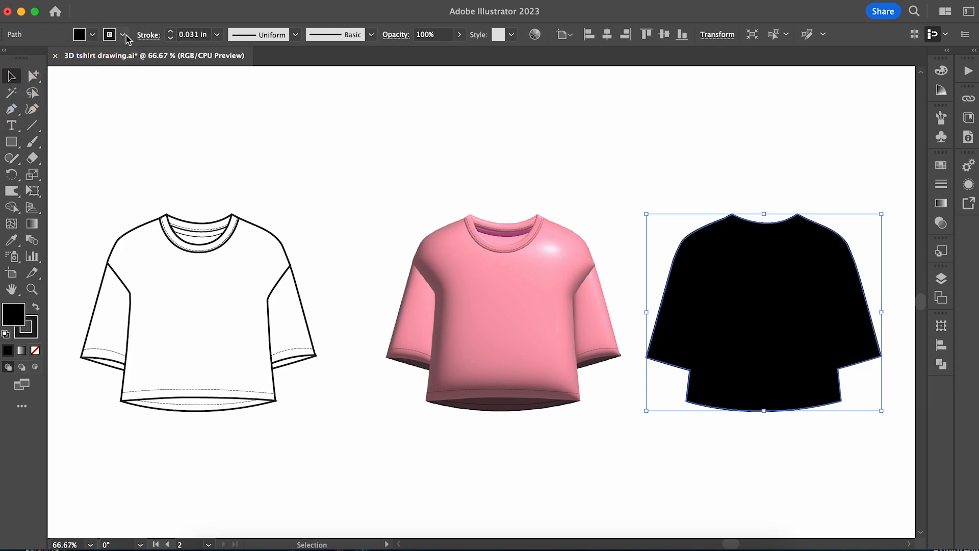
click(109, 34)
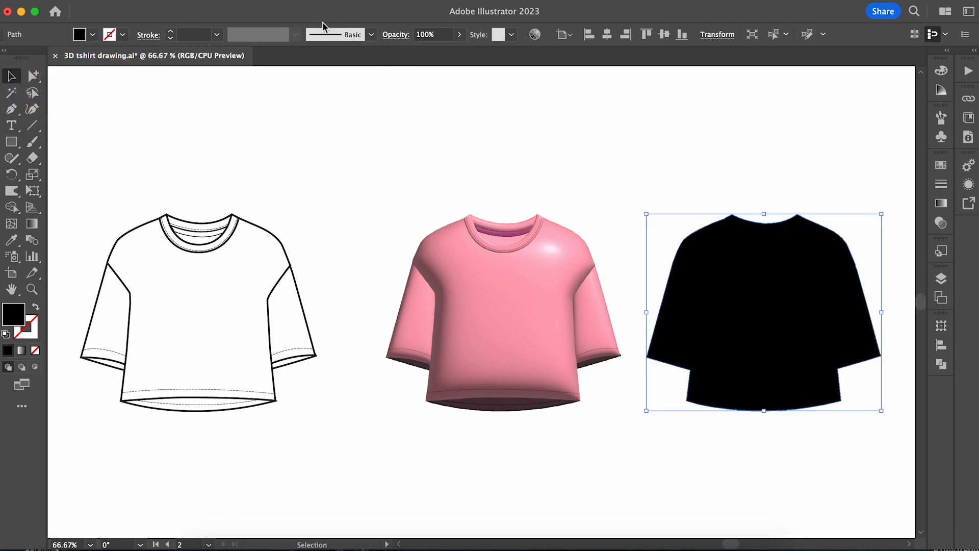
click(283, 287)
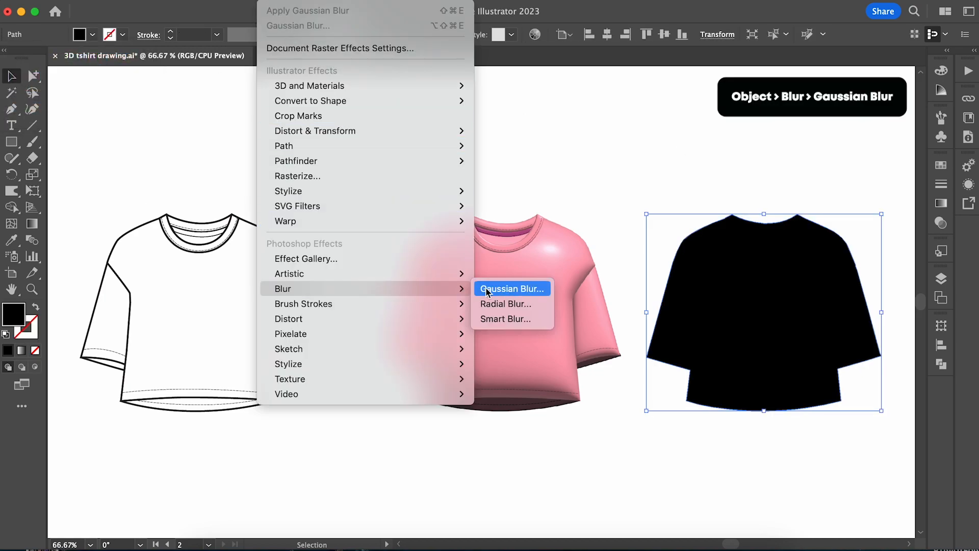
click(510, 289)
text(1)
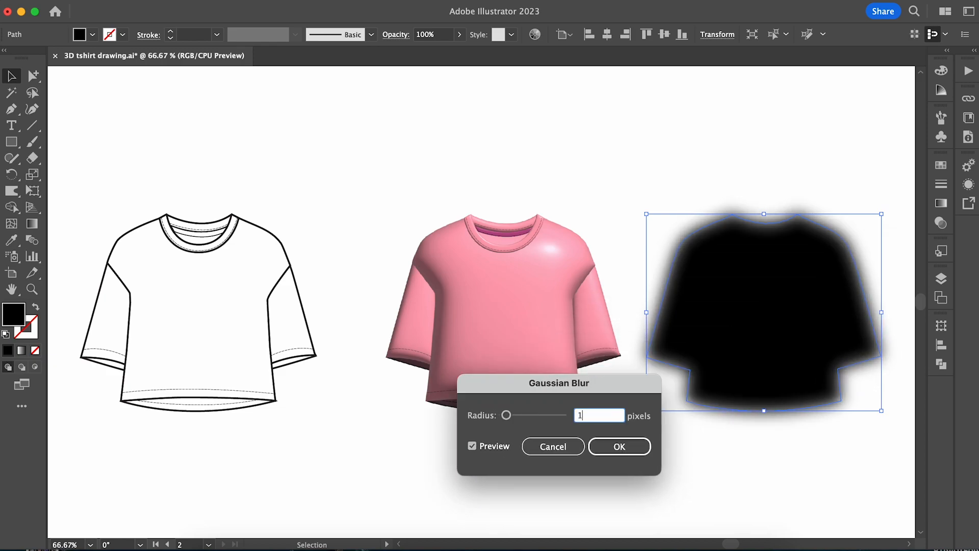
drag(459, 51, 437, 51)
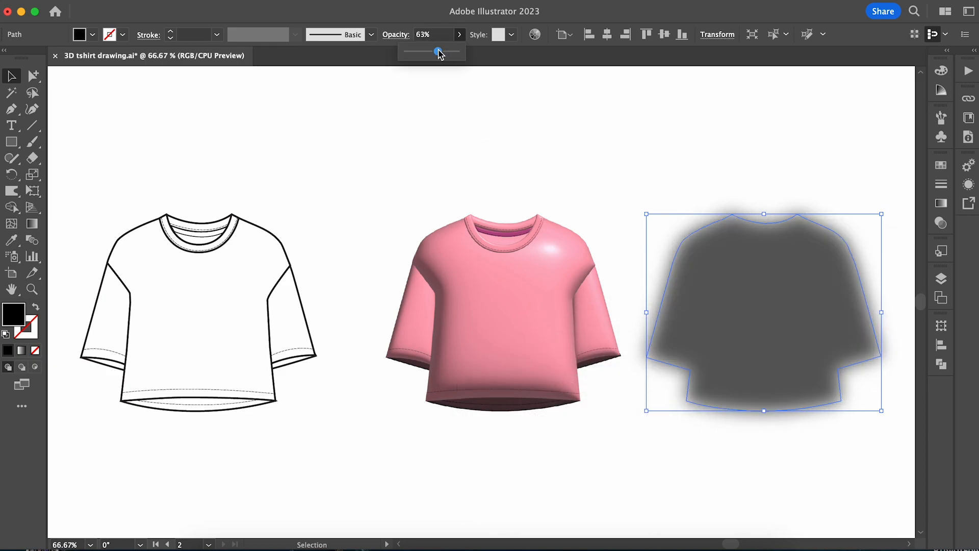
drag(445, 51, 422, 51)
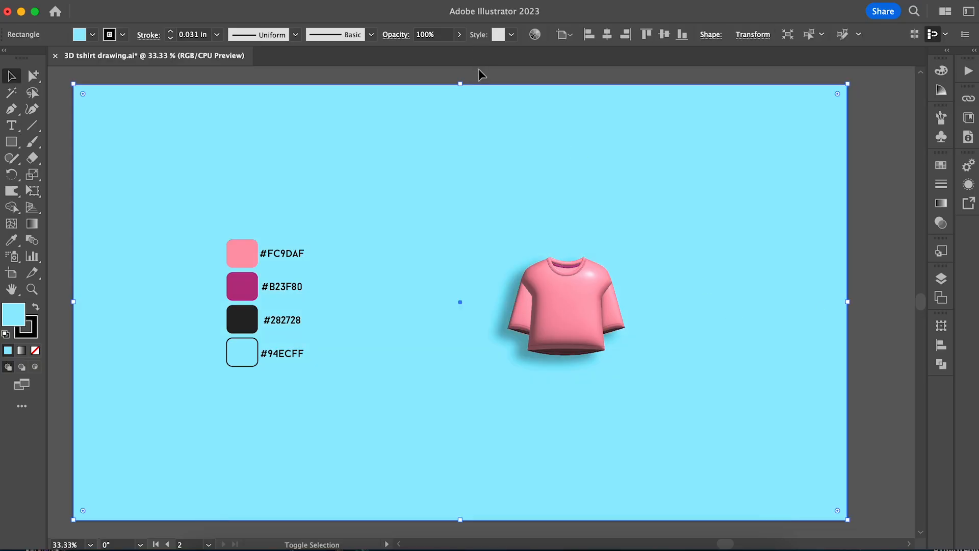
Place the shirt on the #94ECFF background and recolour the copy's body with #B23F80.
click(615, 284)
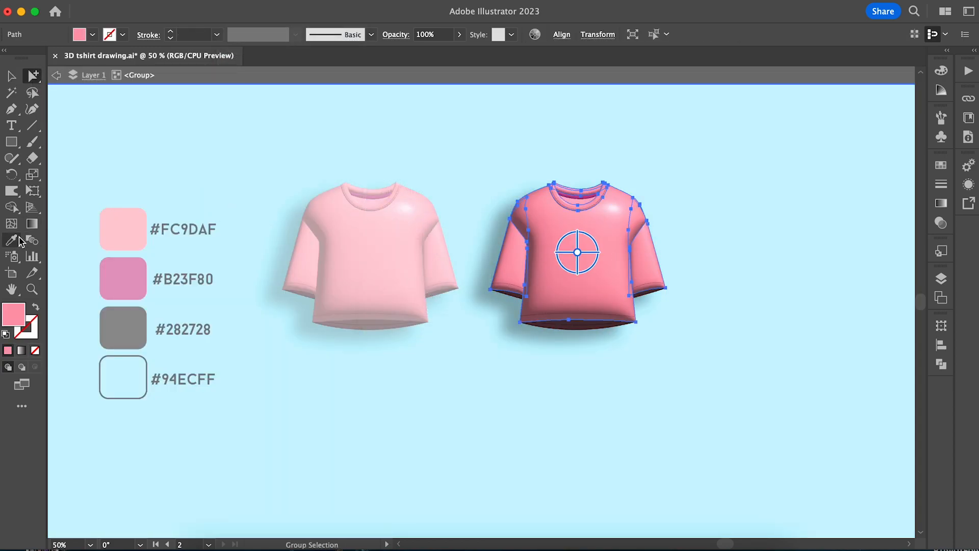
click(123, 279)
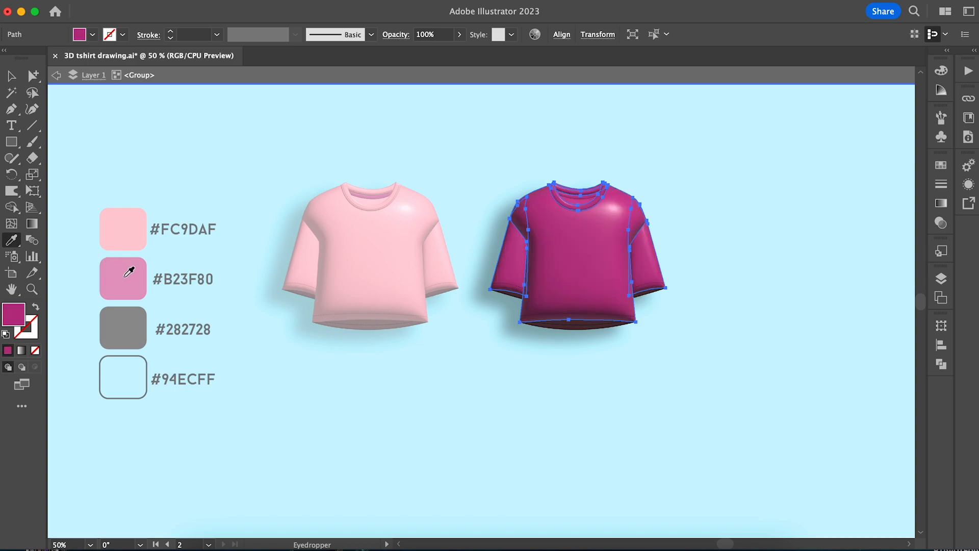